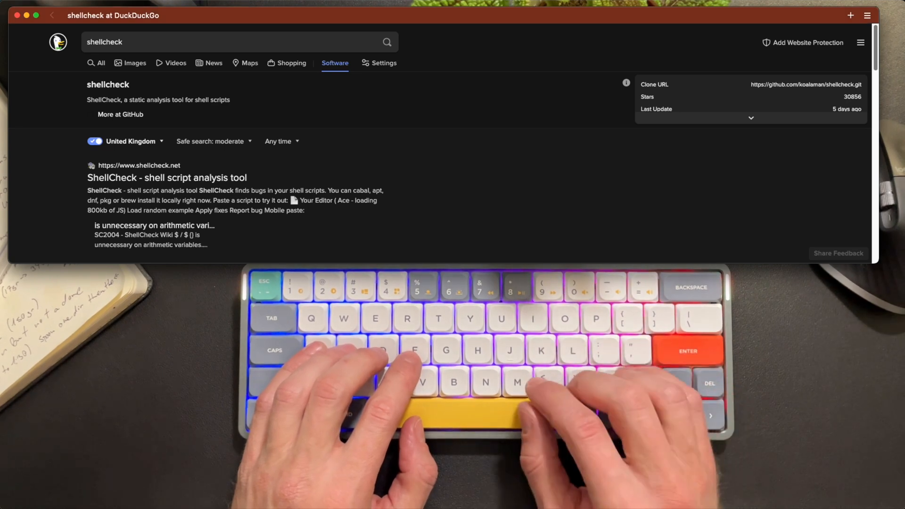
Reach the ShellCheck GitHub README and scroll to the 'In your editor' section.
click(167, 177)
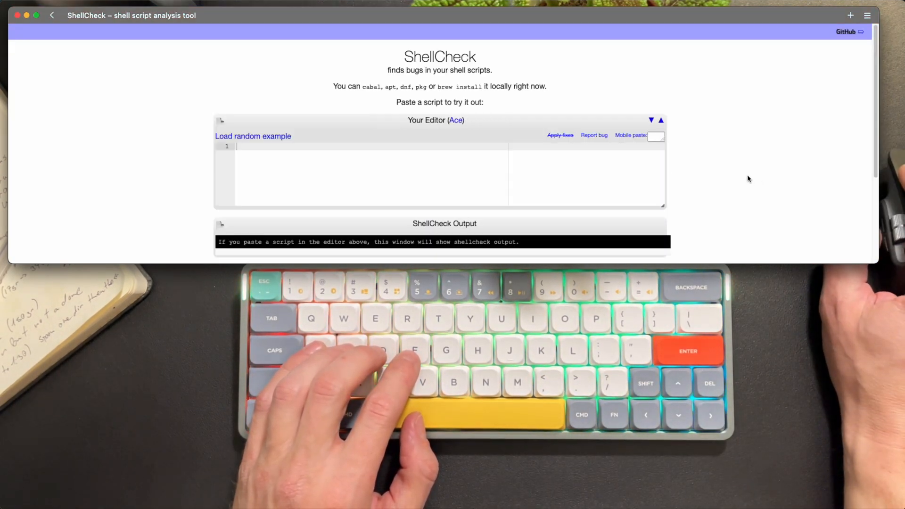
scroll(down, 3)
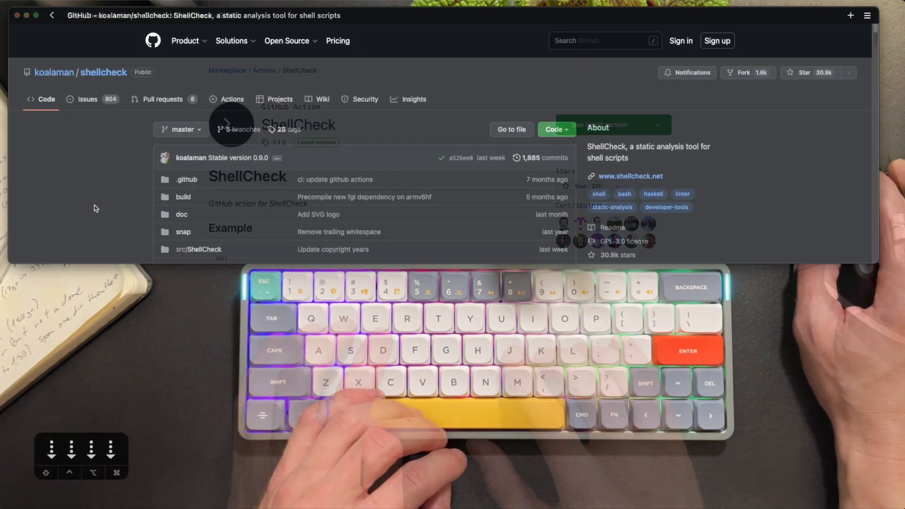
scroll(down, 3)
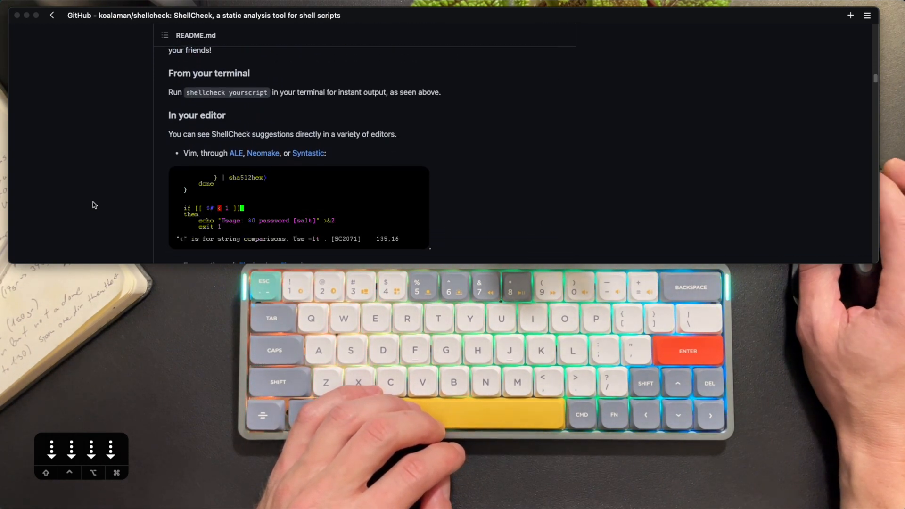
scroll(down, 3)
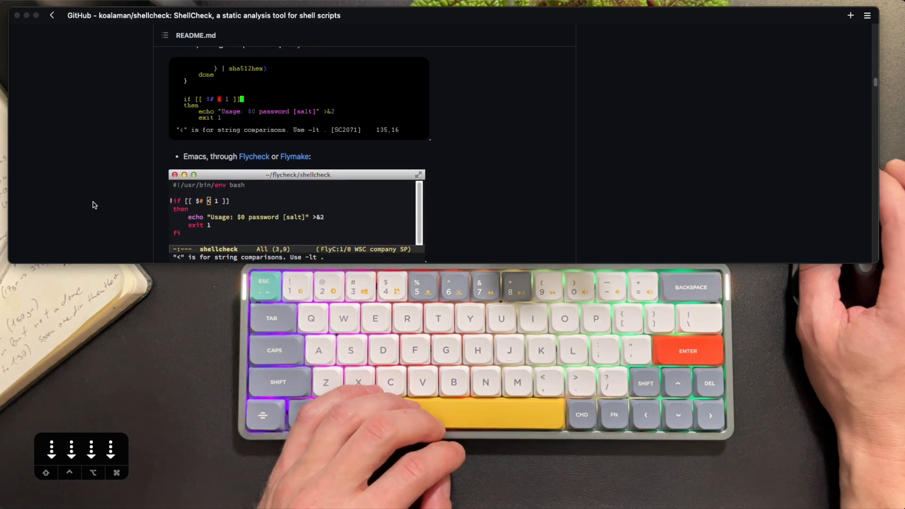
Install ShellCheck with 'brew install shellcheck'.
text(brew)
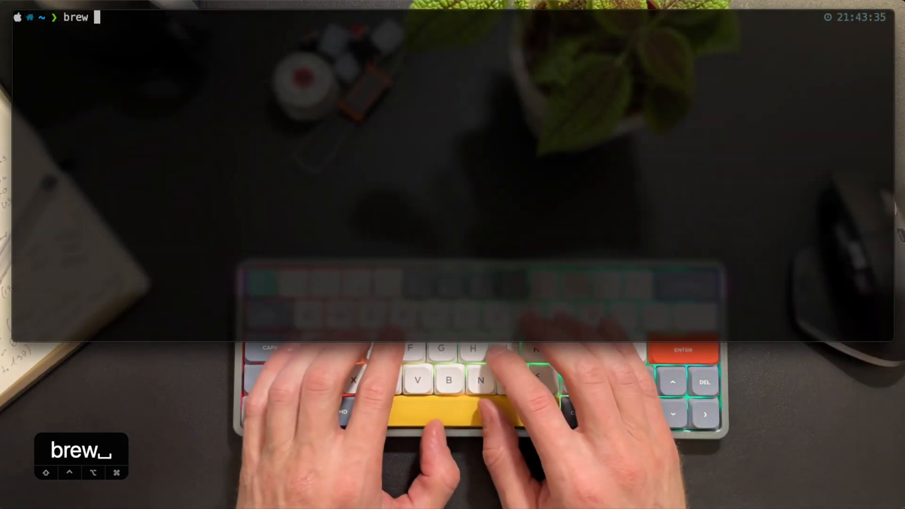
text(install shell)
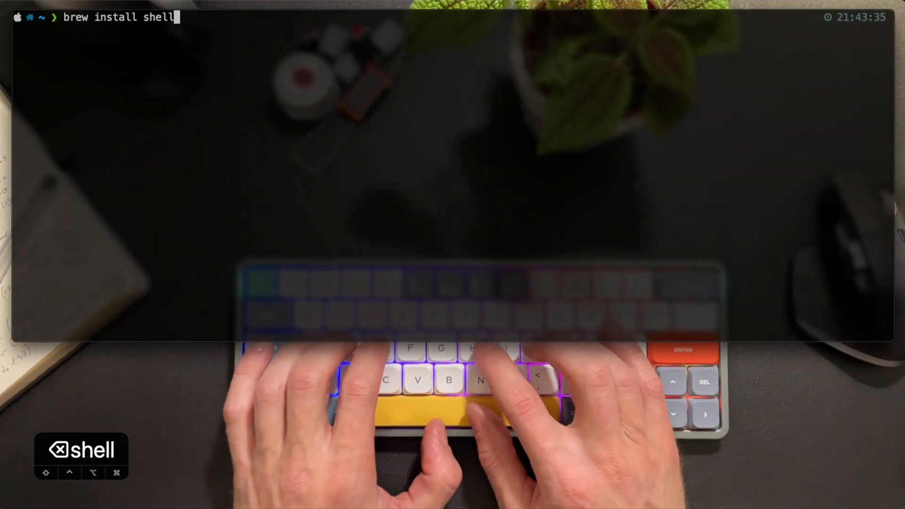
text(check)
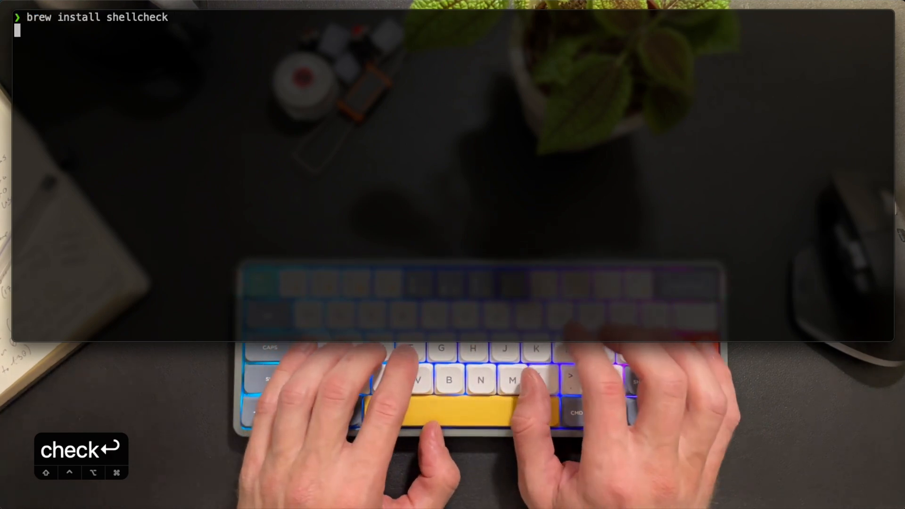
key(enter)
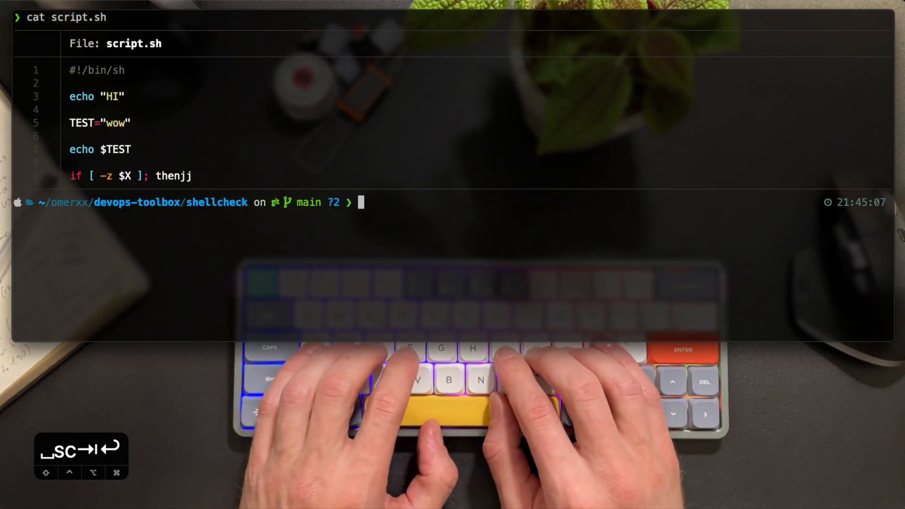
Run shellcheck on script.sh to show its missing-'then' parse errors, then clear the terminal.
text(shellcheck script.sh)
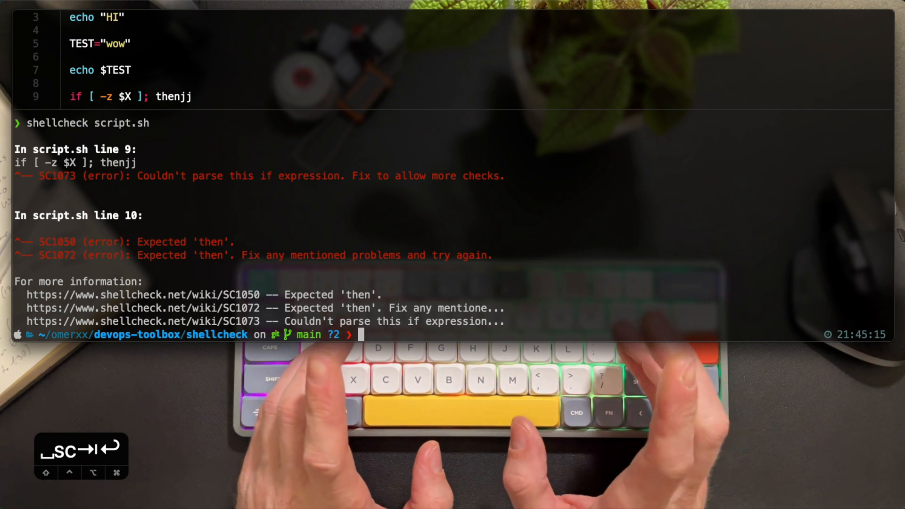
text(c)
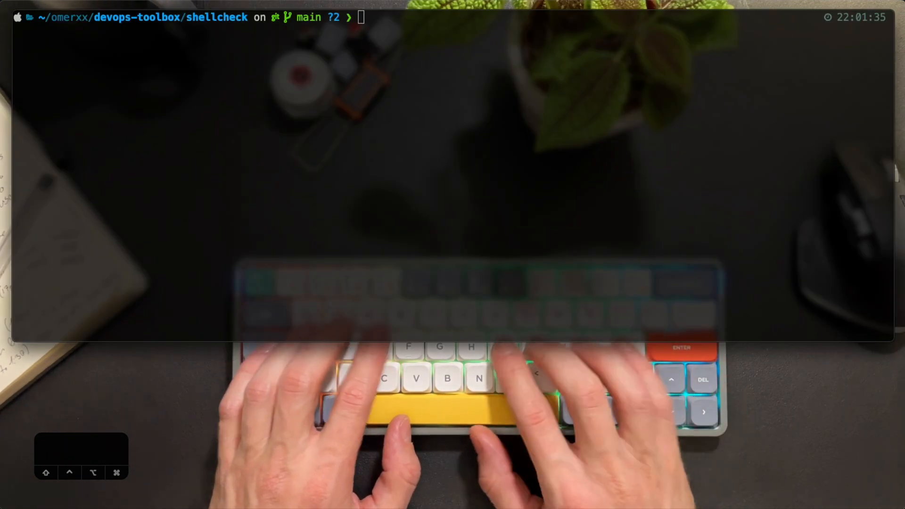
Download time.sh from the raw GitHub URL with httpie, chmod +x it and run it.
text(http)
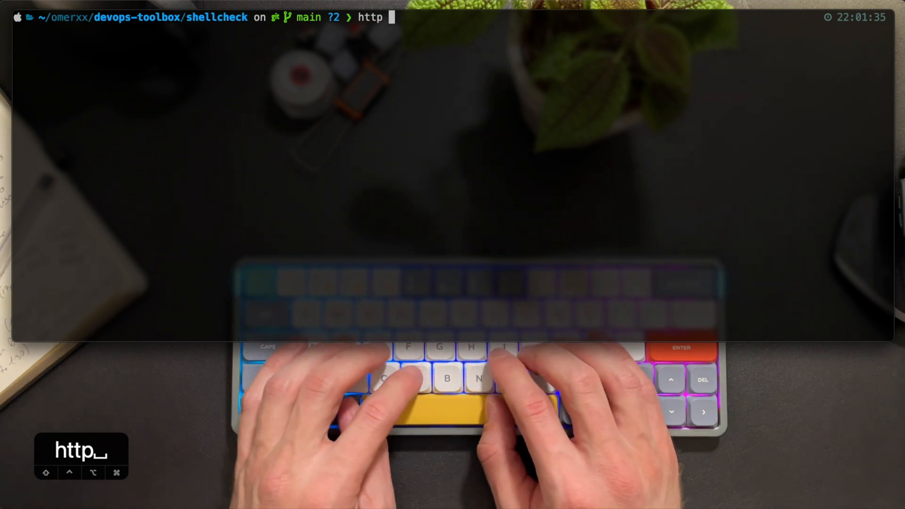
text(https://raw.githubusercontent.com/epety/100-shell-script-examples/master/022-timein.sh)
text(chmod ~)
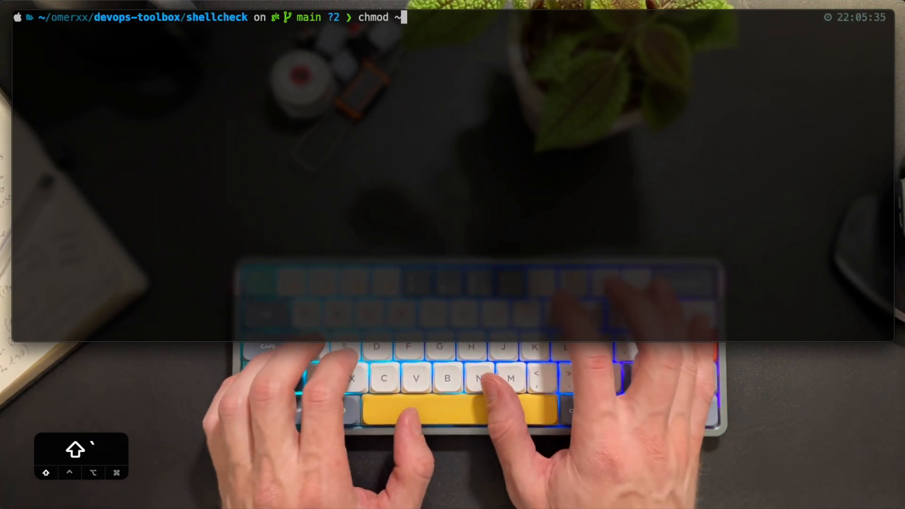
text(+x)
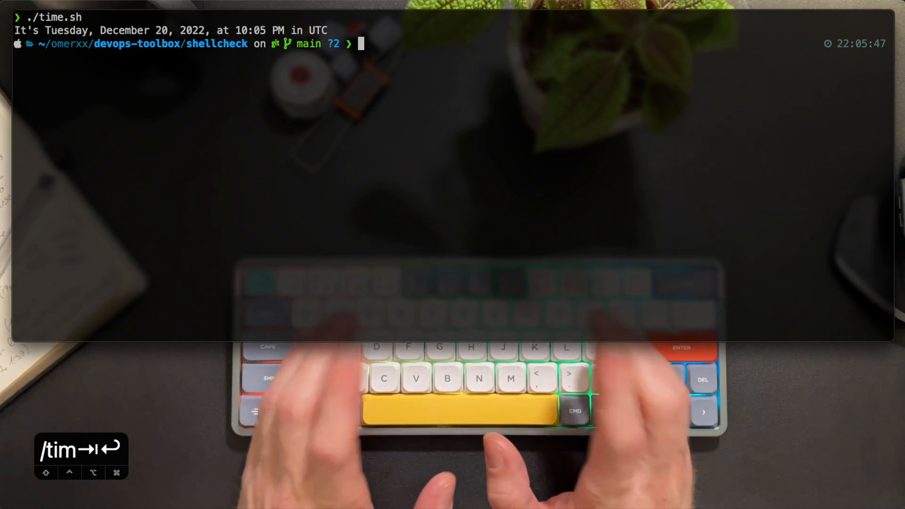
text(shellche)
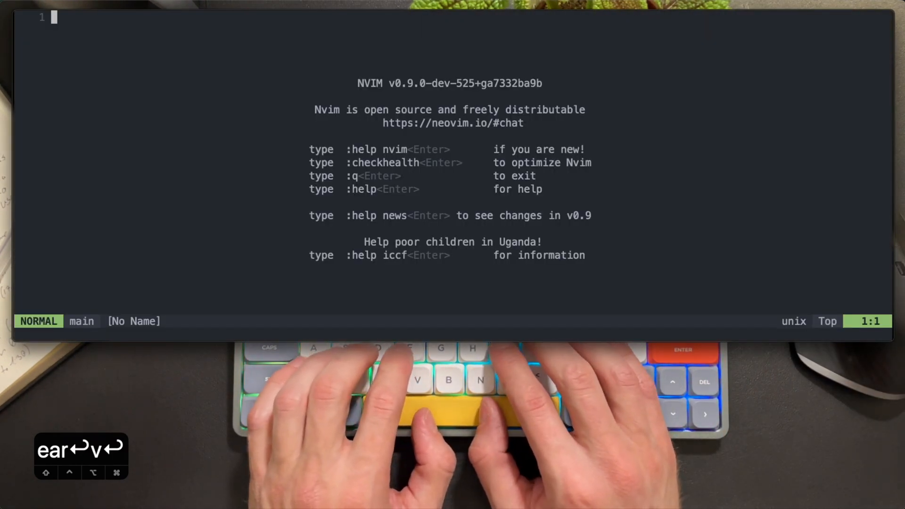
Run :Mason and search /bash to locate bash-language-server in the package list.
text(:Mason)
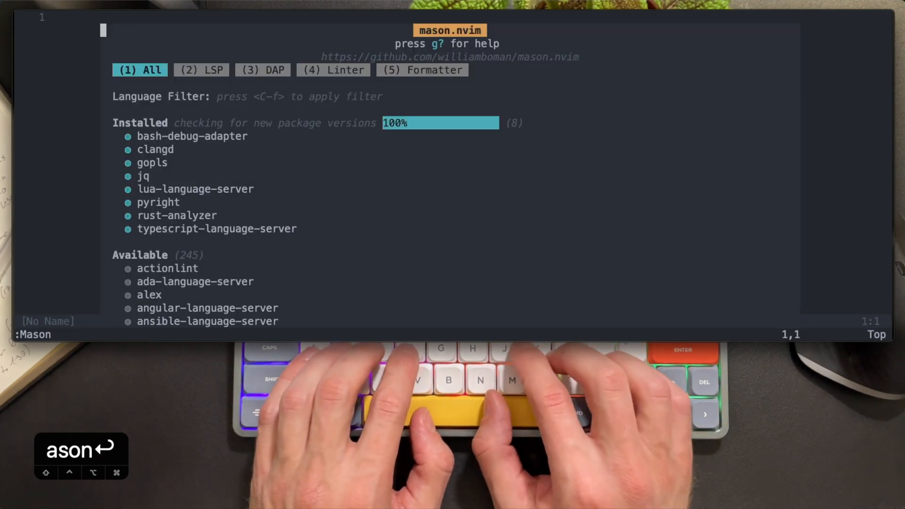
text(/bash)
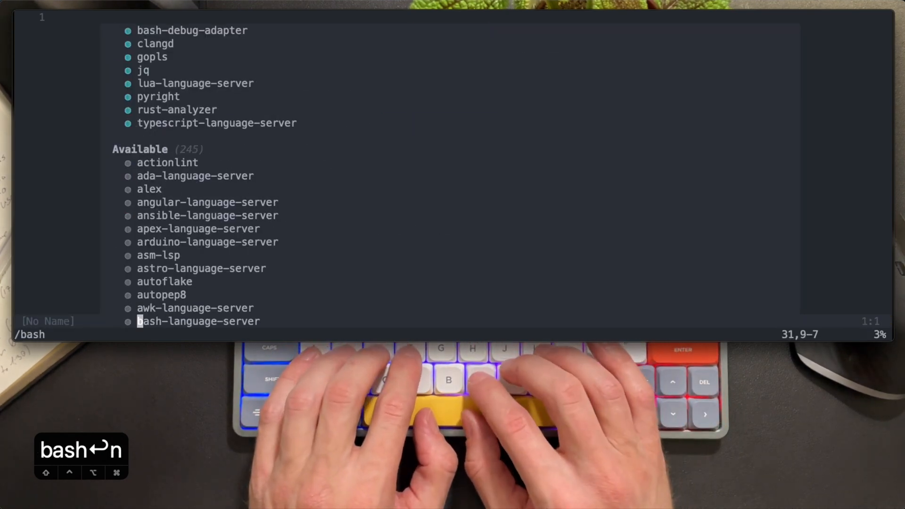
scroll(down, 3)
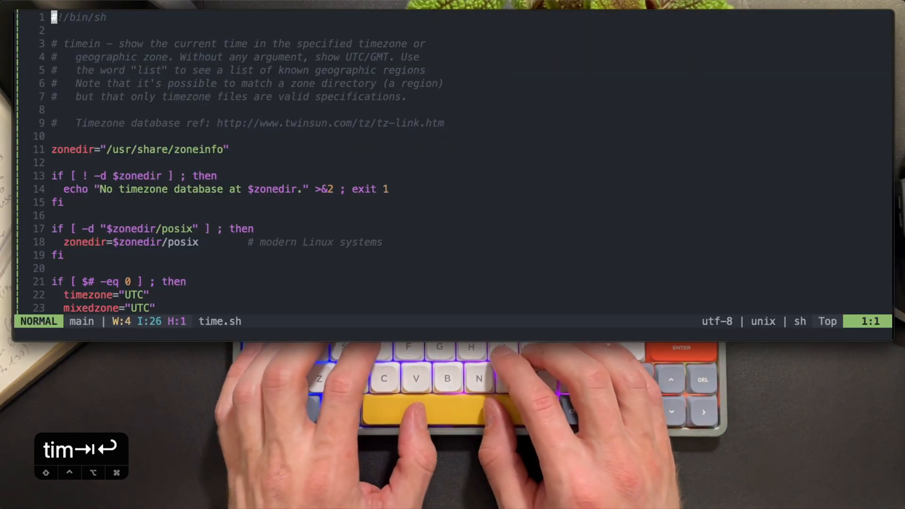
scroll(down, 3)
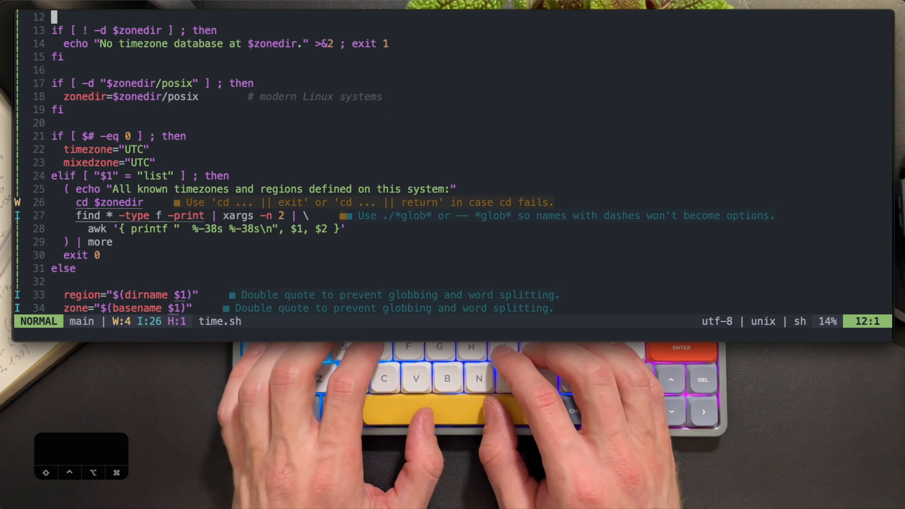
key(j)
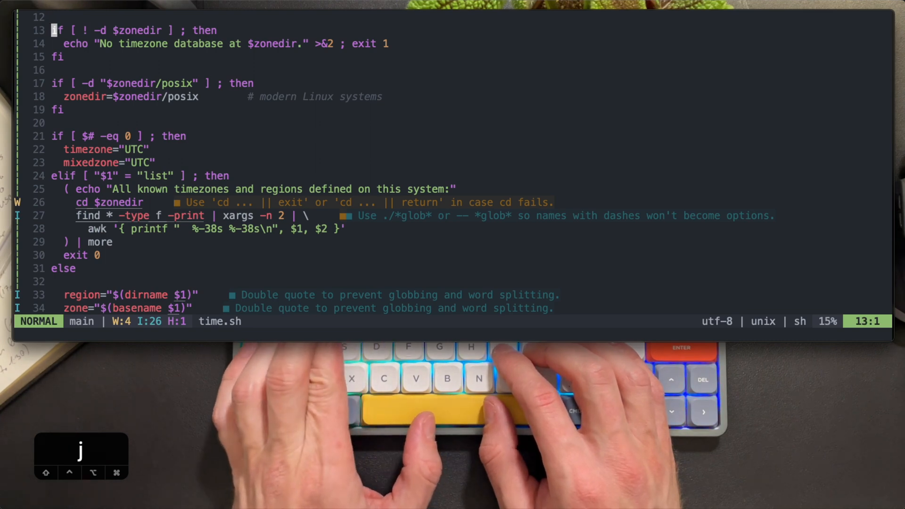
key(j)
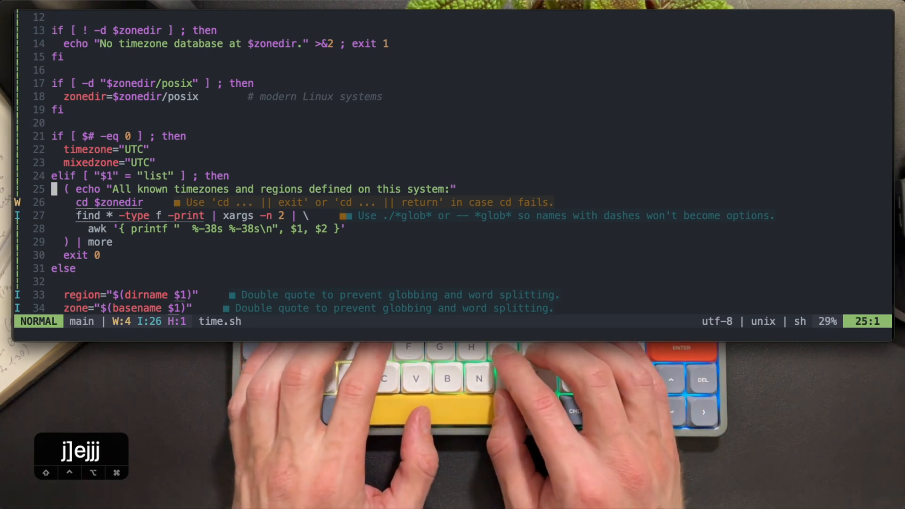
key(j)
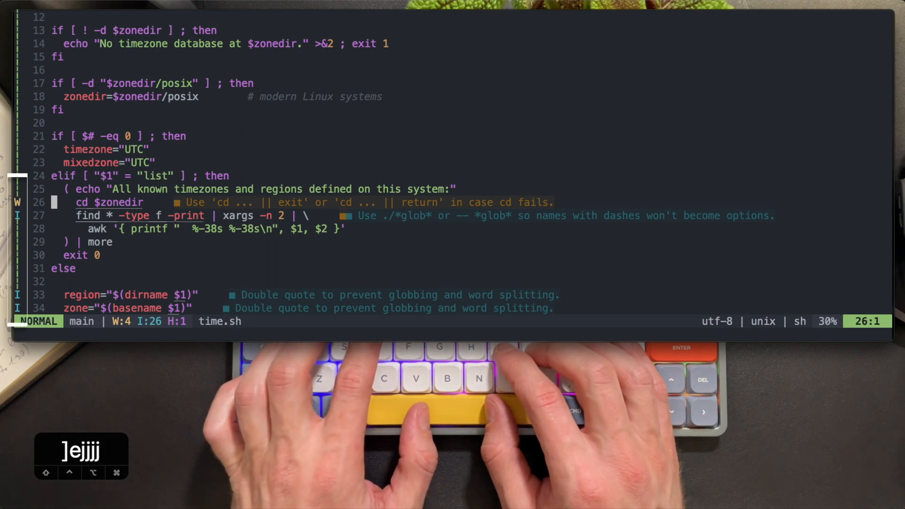
key(j)
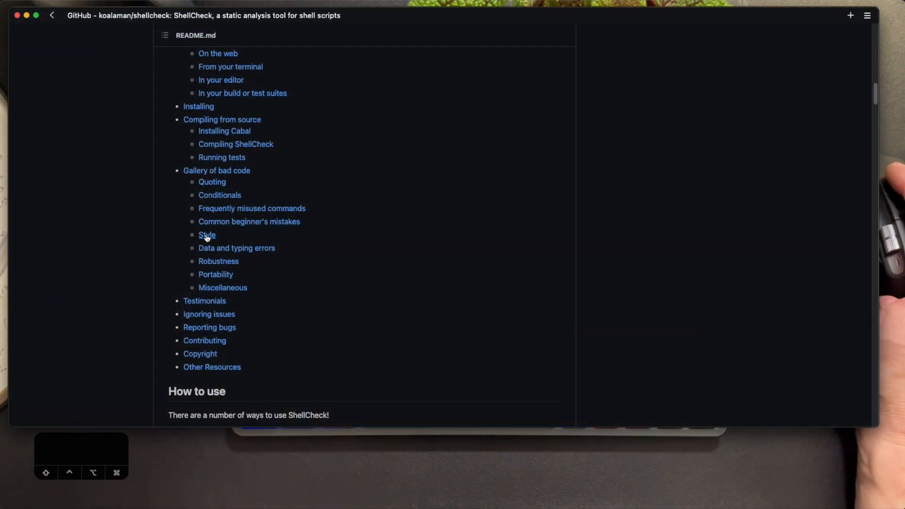
mouse_move(218, 261)
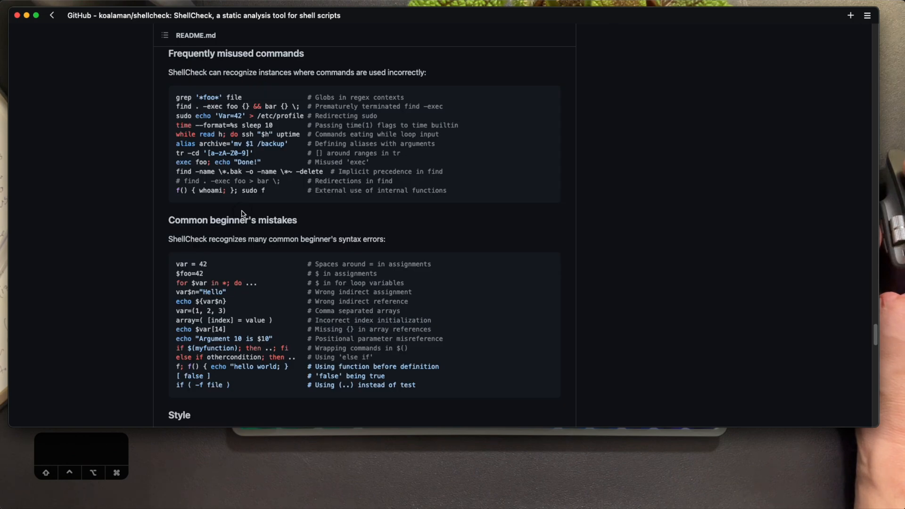
mouse_move(43, 254)
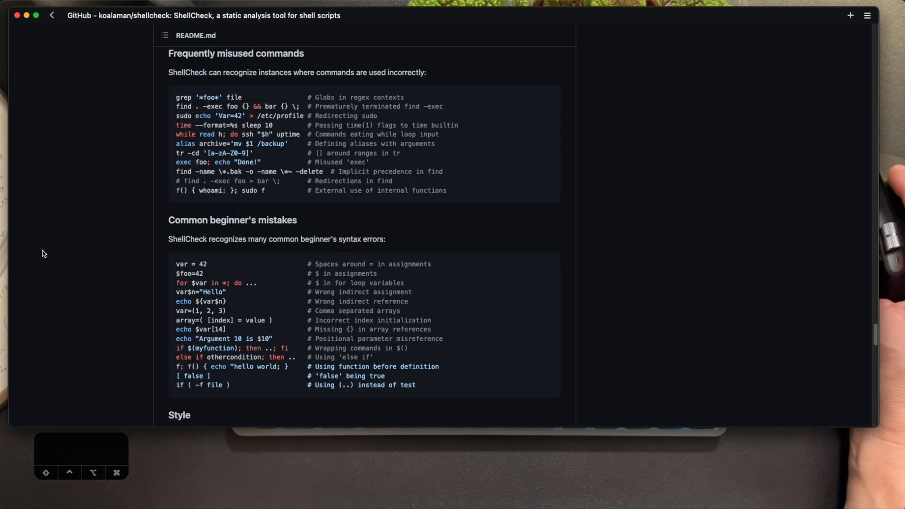
mouse_move(96, 255)
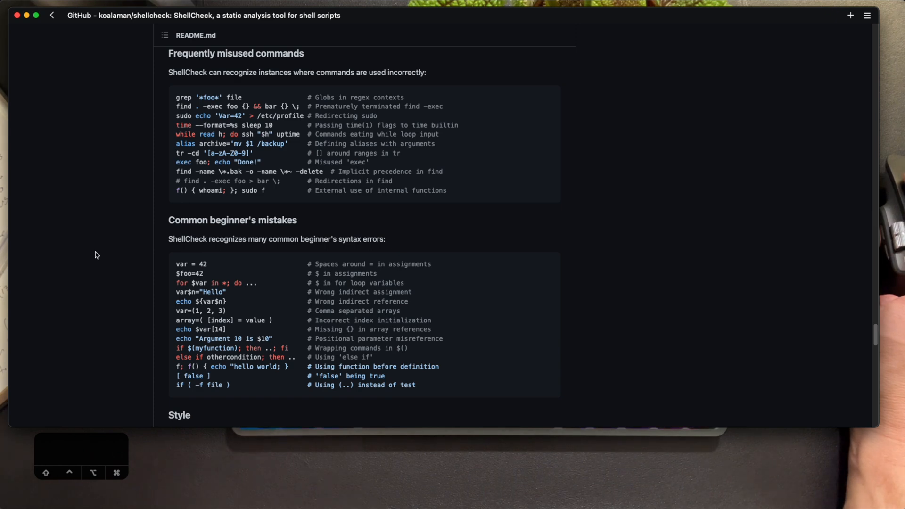
Scroll the README down to the Common beginner's mistakes code sample.
scroll(down, 3)
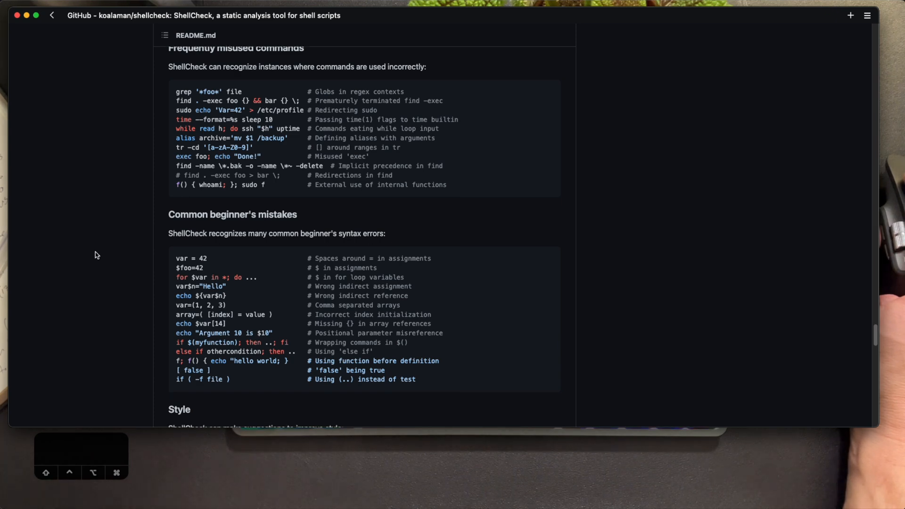
scroll(down, 3)
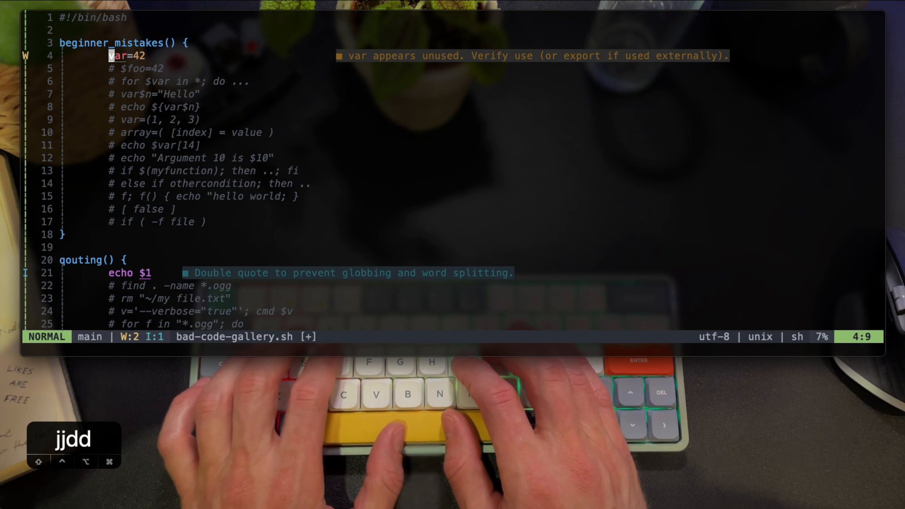
Add echo lines for var and foo and complete the for loop with ';done'.
text(echo $varj)
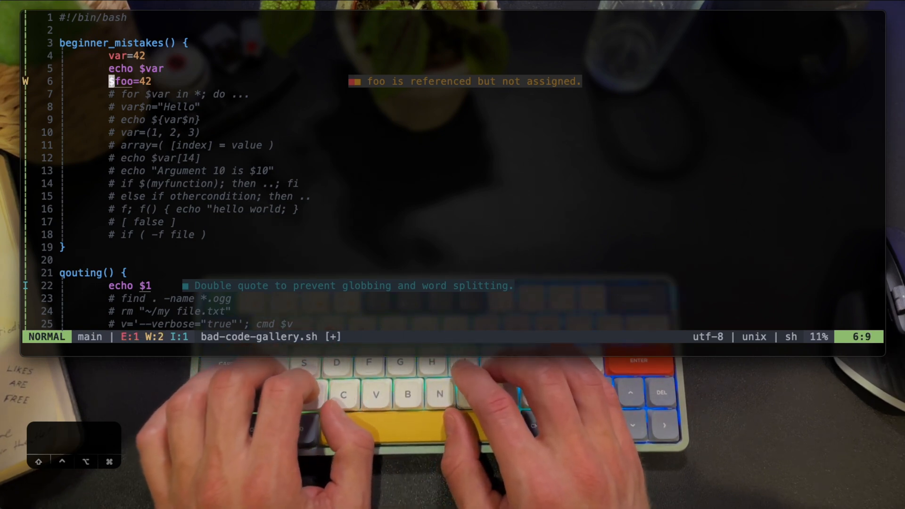
text(echo $foo)
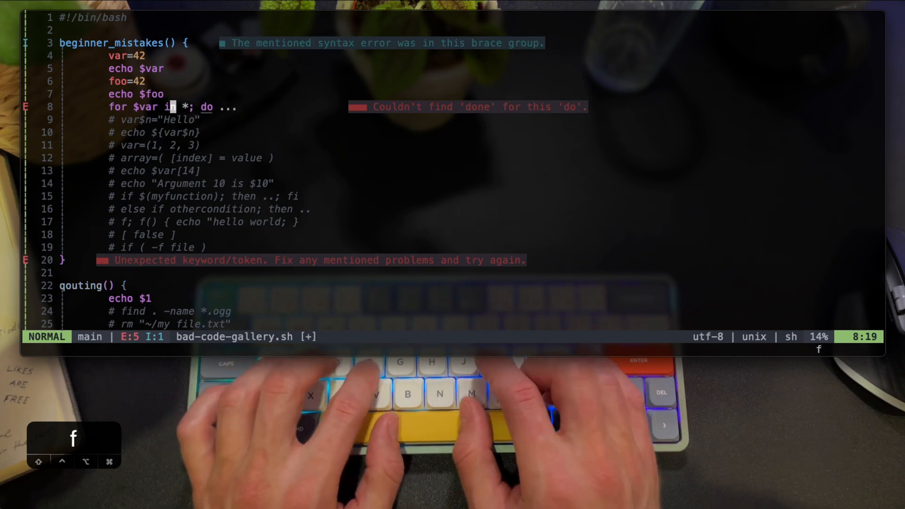
text(echo)
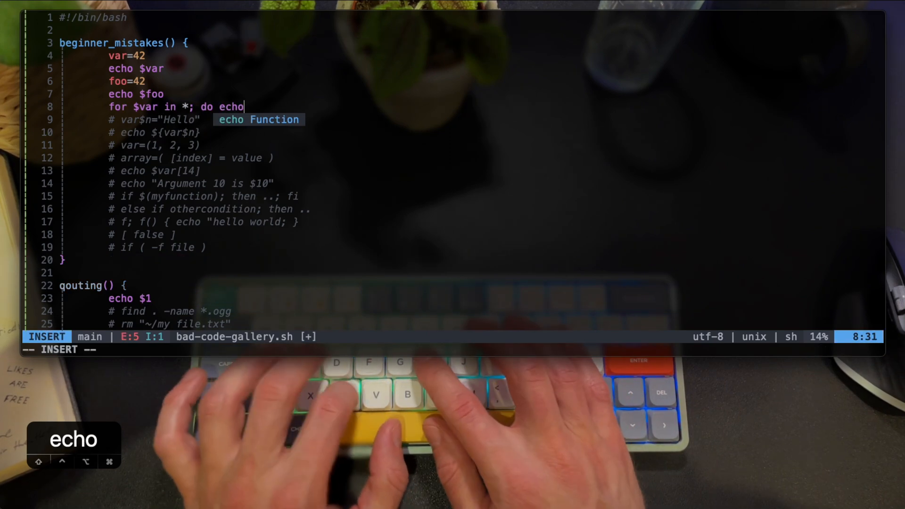
text(;done)
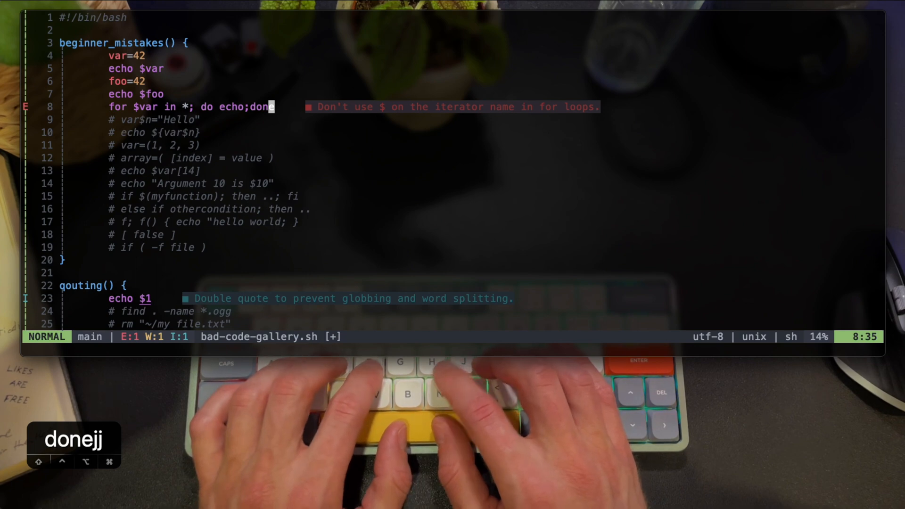
key(shift+F)
text(local n)
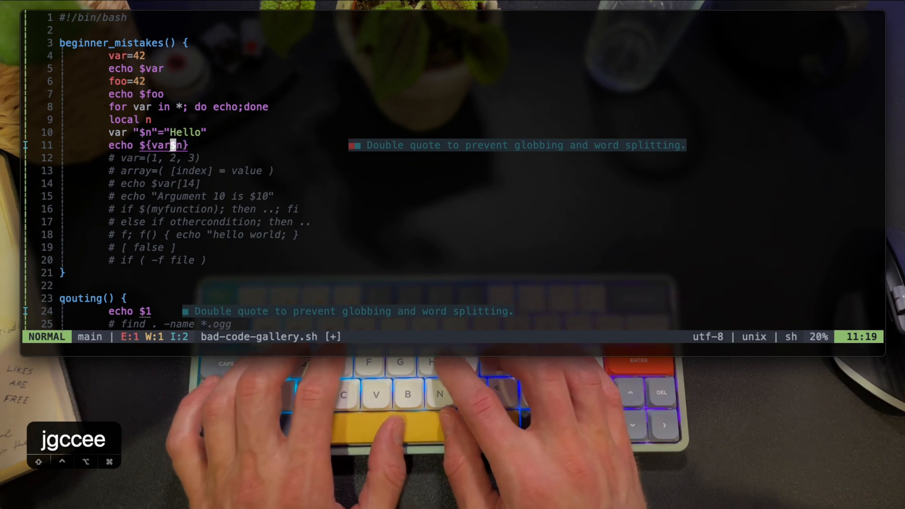
Quote the indirect reference so it reads "${var$n}".
text(")
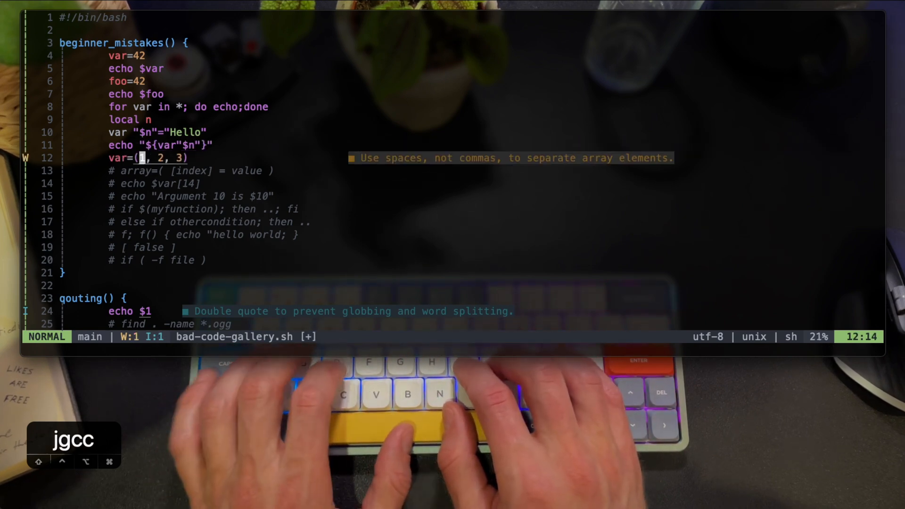
Strip the array's commas with :'<,'>s/,//g and expand it with [@] in the echo.
key(V)
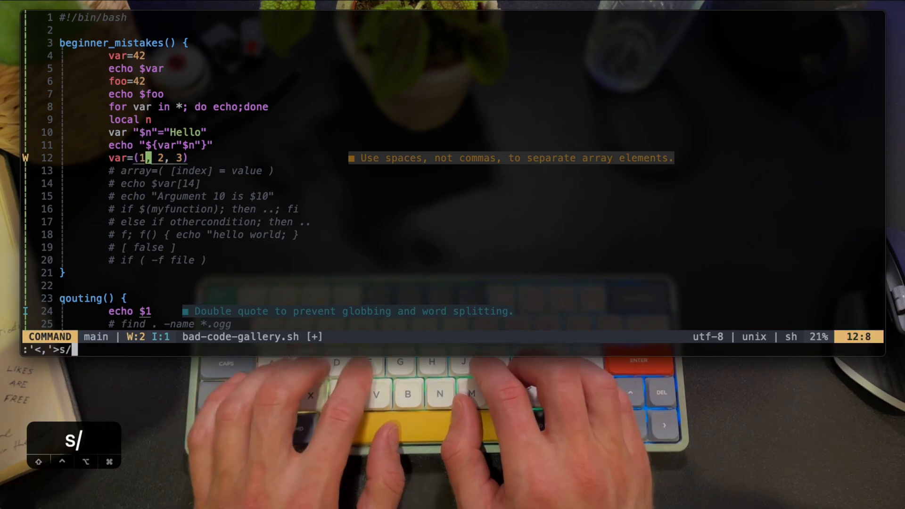
text(,)
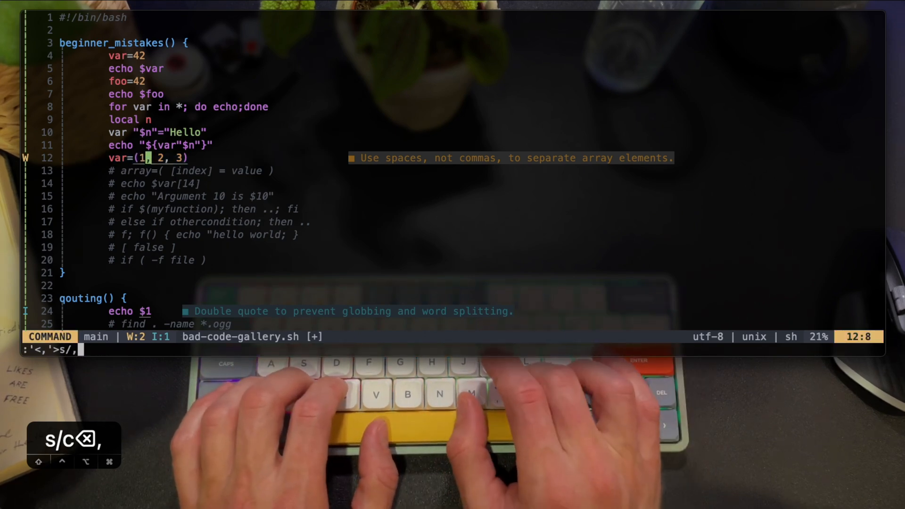
text(//h)
text(echo "${array)
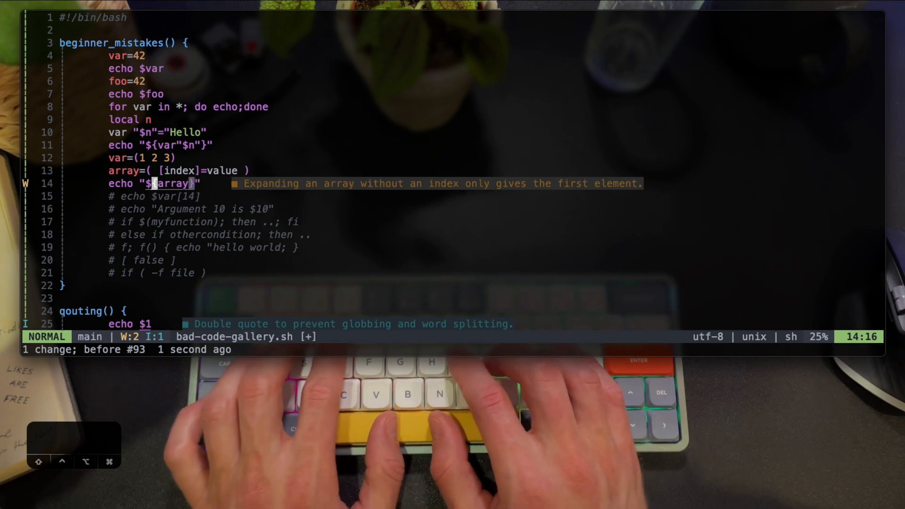
text([@])
text(rm ")
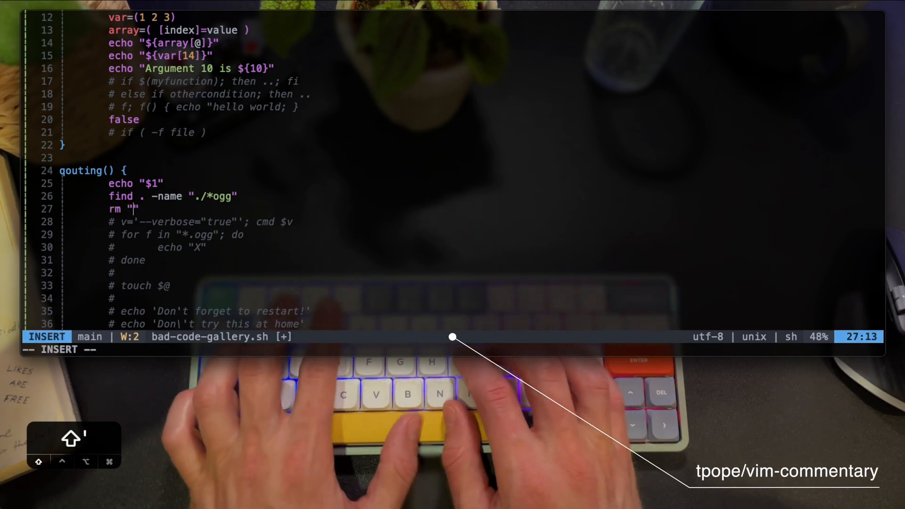
Quote the rm path so it reads rm "$HOME".
text($HOME)
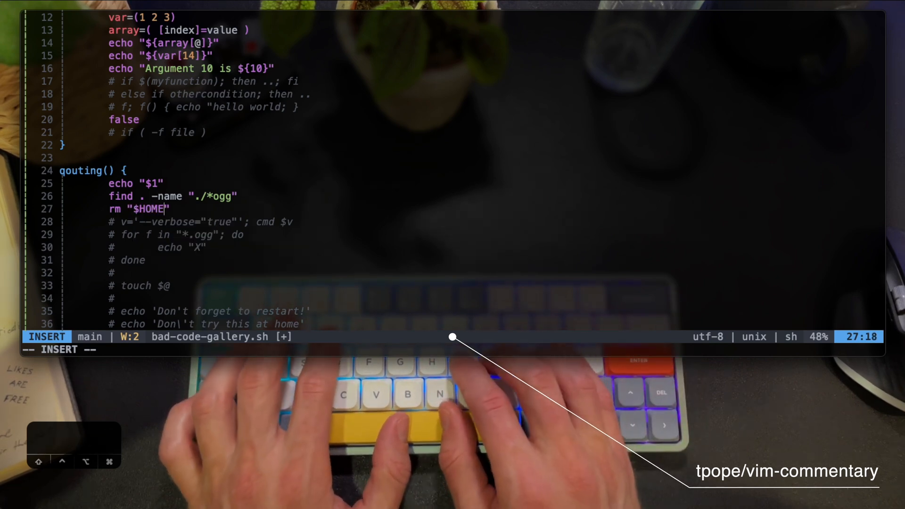